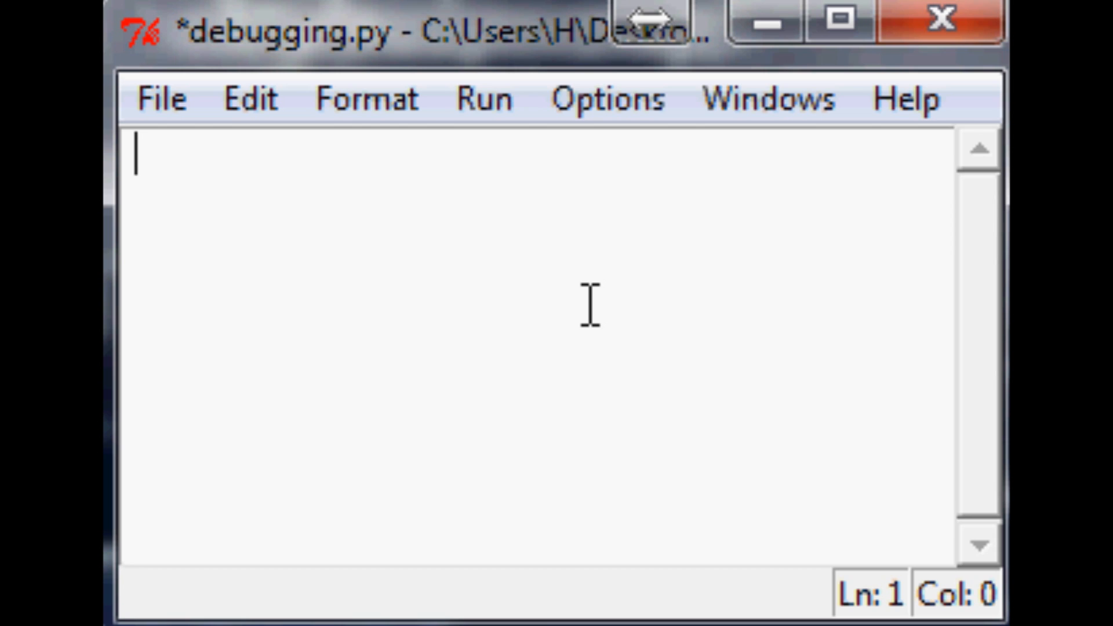
Write 'import sentdex' and x = 'Hey loser' as the first two lines.
text(imp)
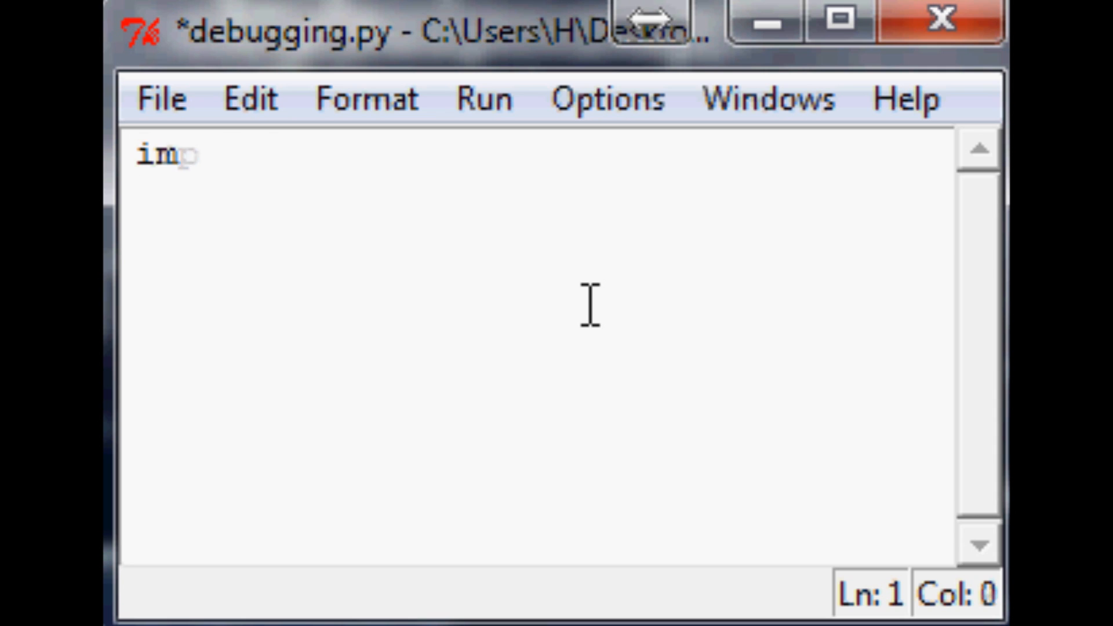
text(ort sentde)
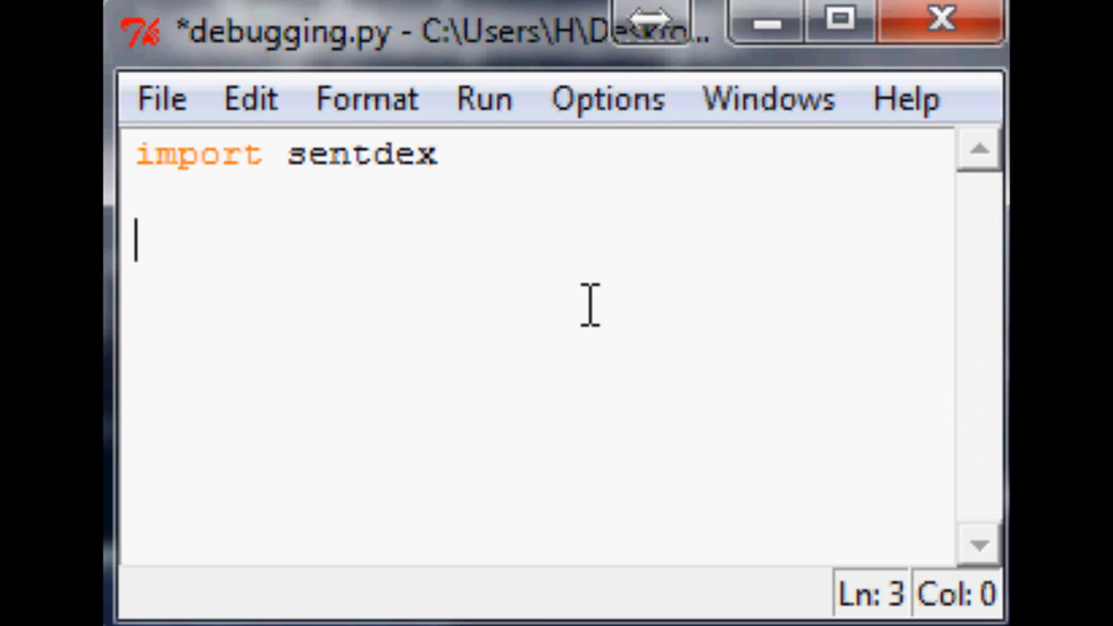
text(x=)
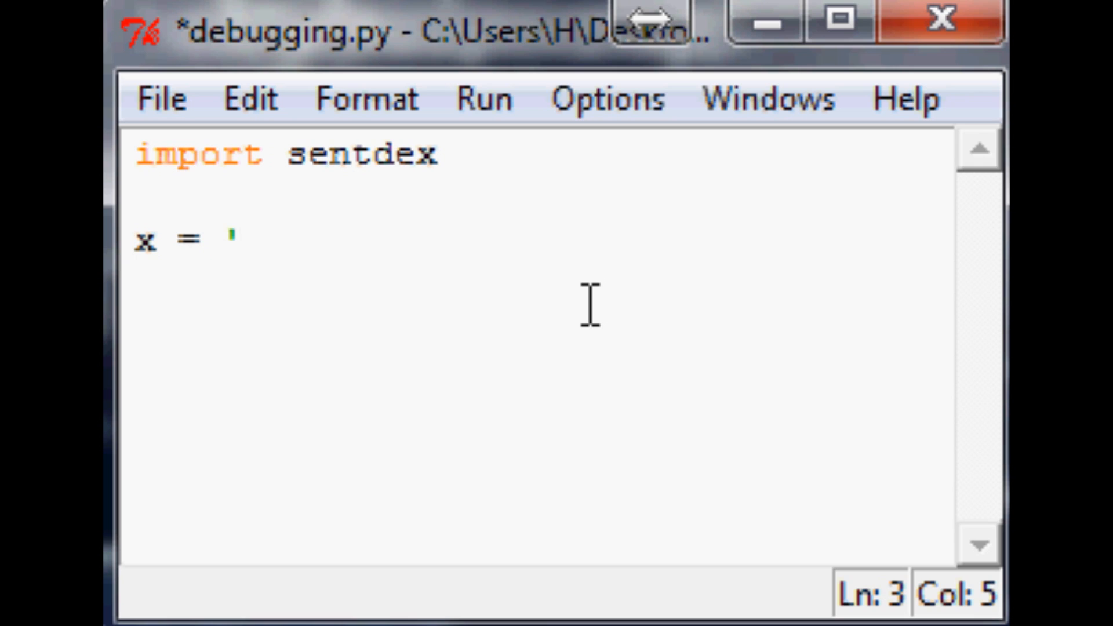
text(Hey los)
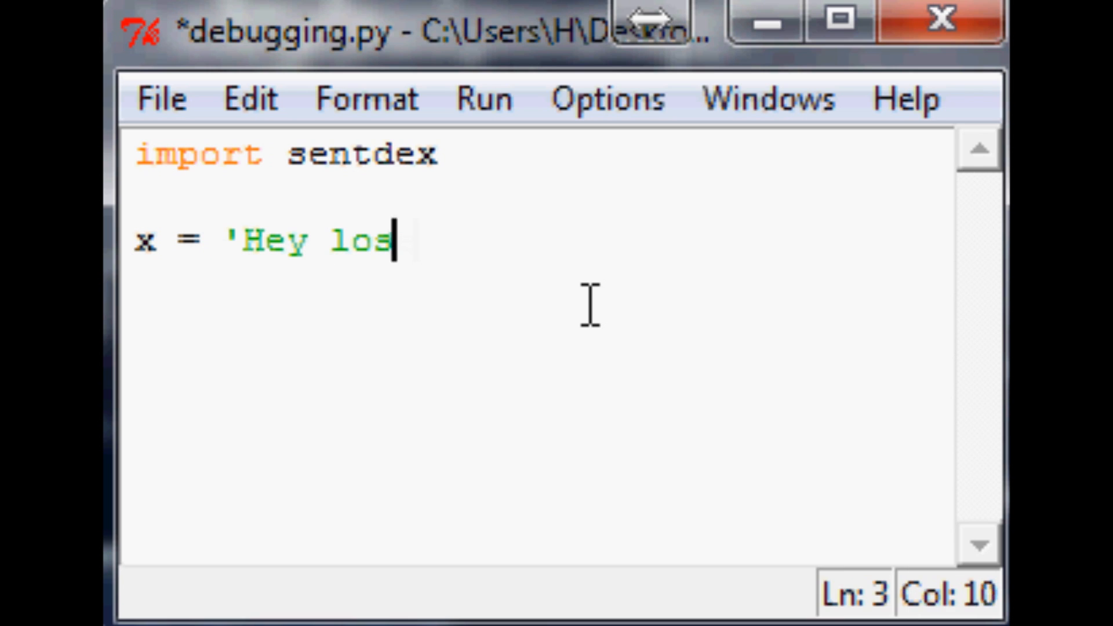
text(er')
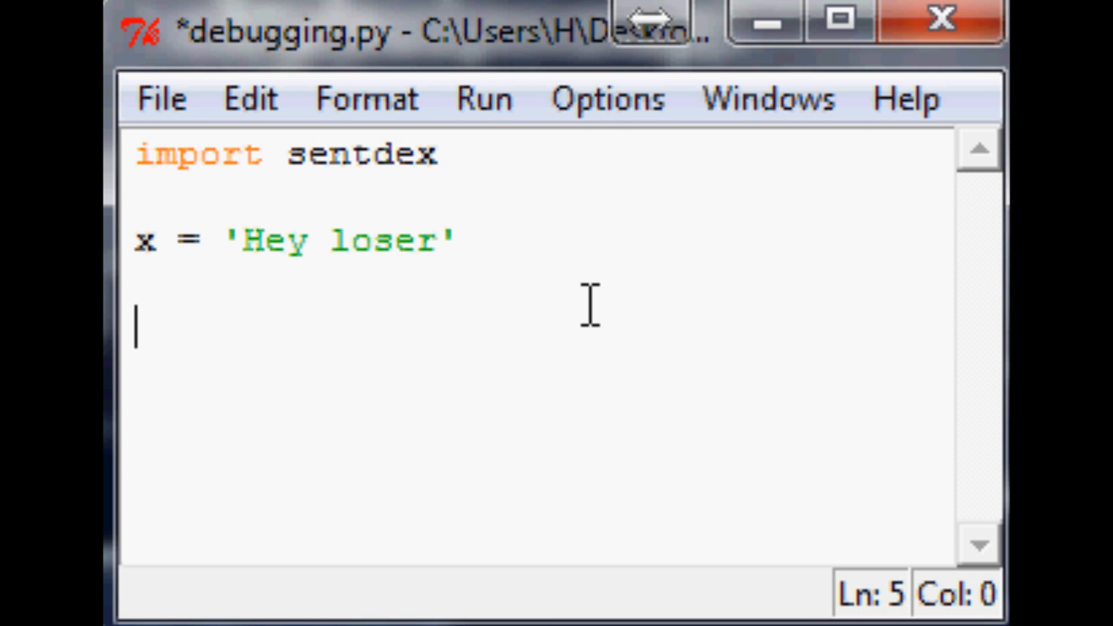
Add the call sentdex.calculate(x) on the third line.
text(sent)
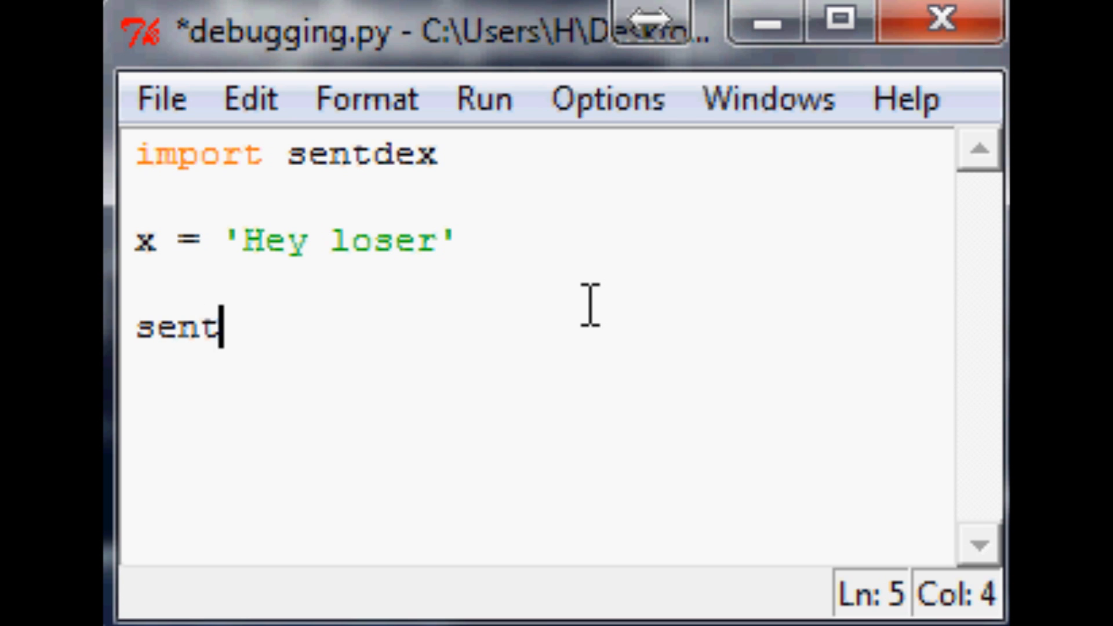
text(dex)
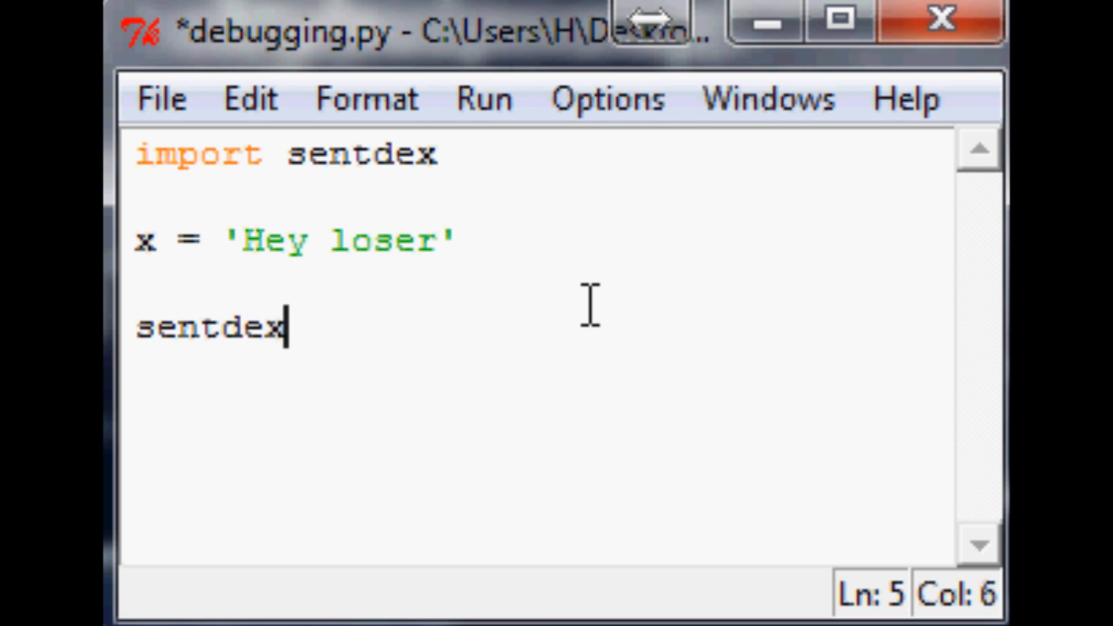
text(.calculate())
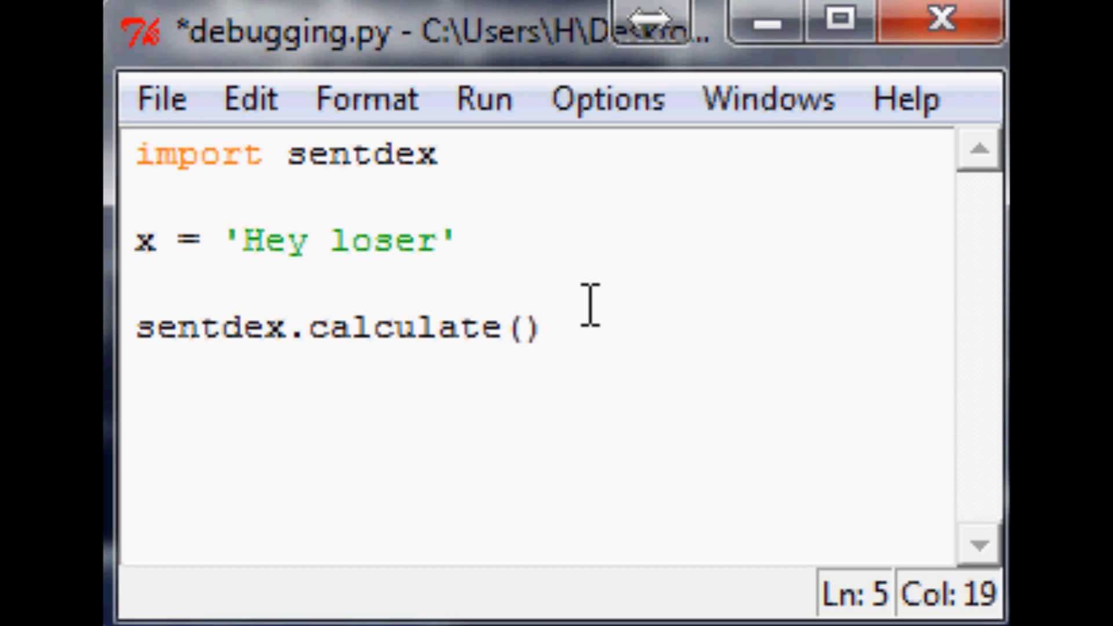
text(x)
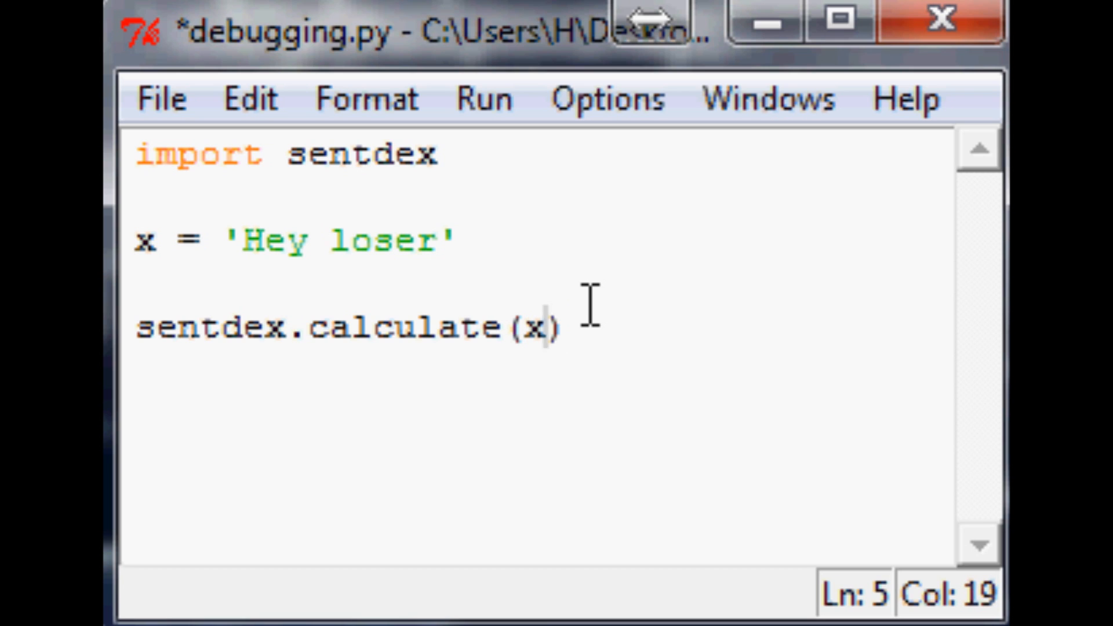
key(Left)
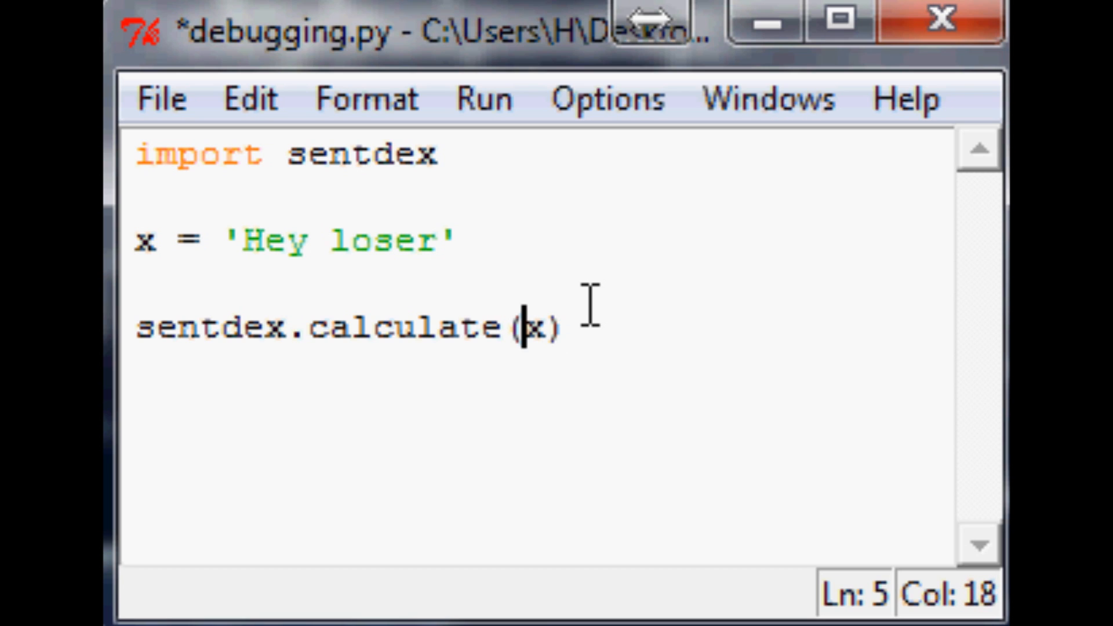
Save debugging.py and place the cursor at the end of the import line.
key(ctrl+s)
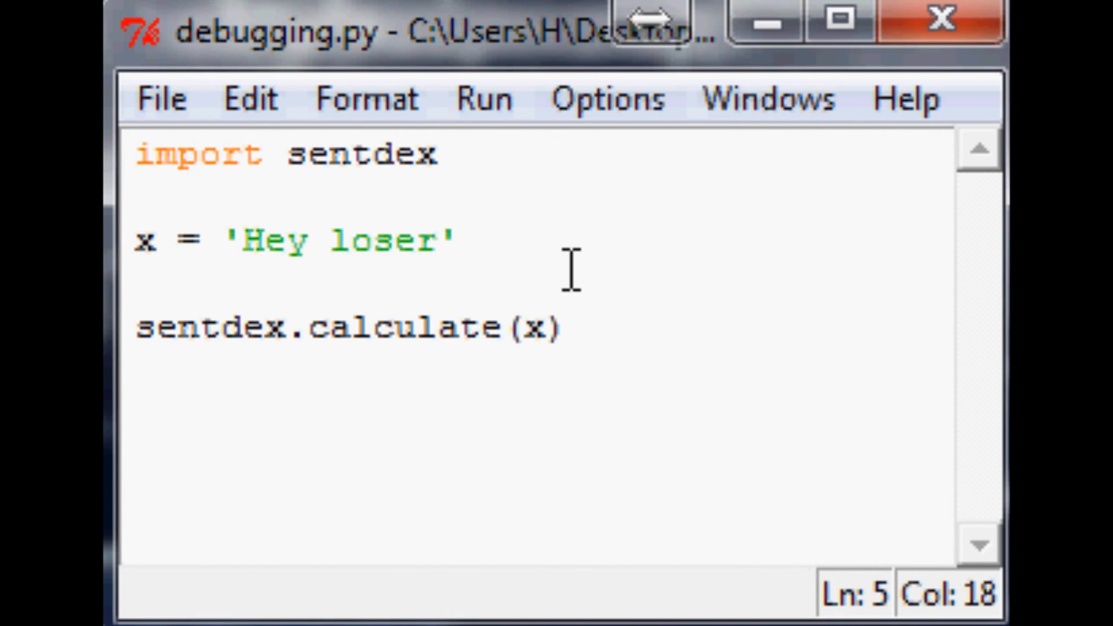
click(295, 326)
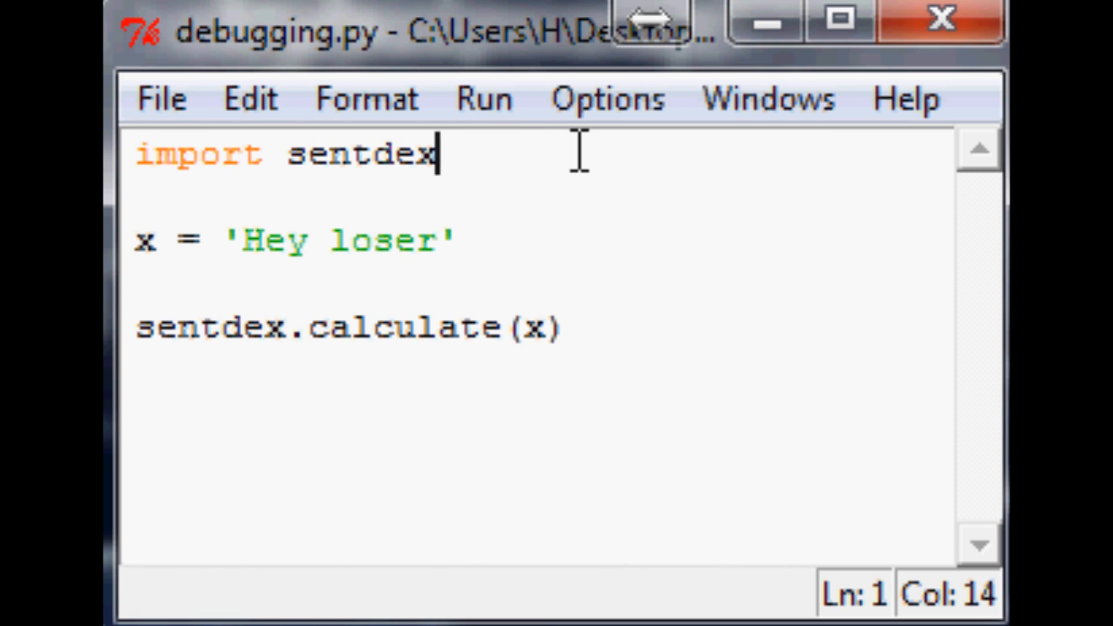
Toggle the capital C in 'calculate' and back, leaving the call sentdex.calculate(x).
click(475, 328)
text(C)
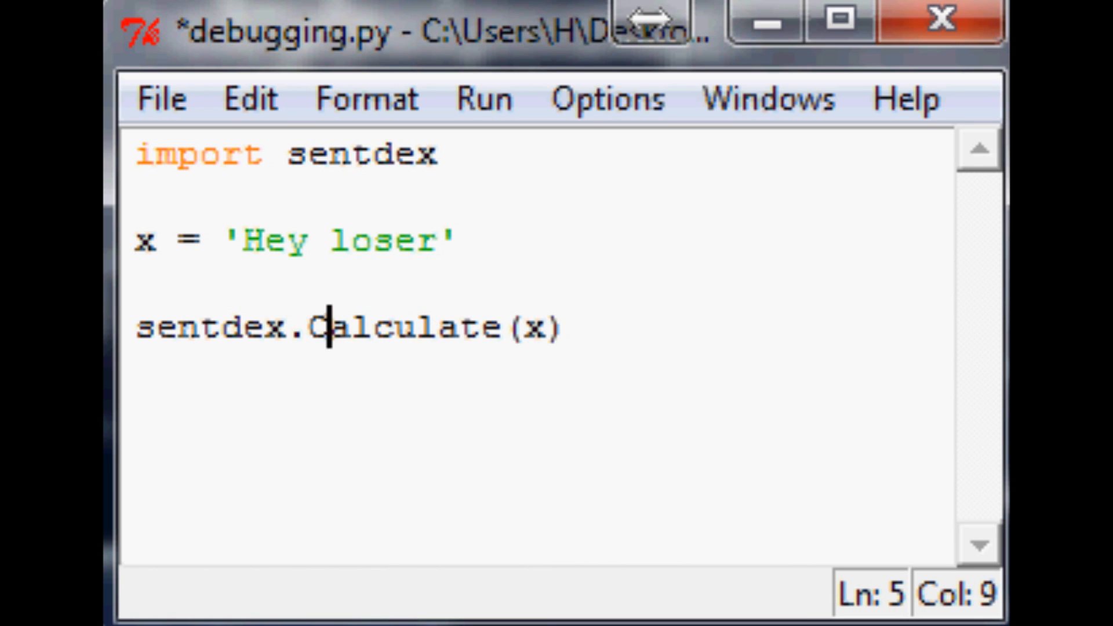
text(c)
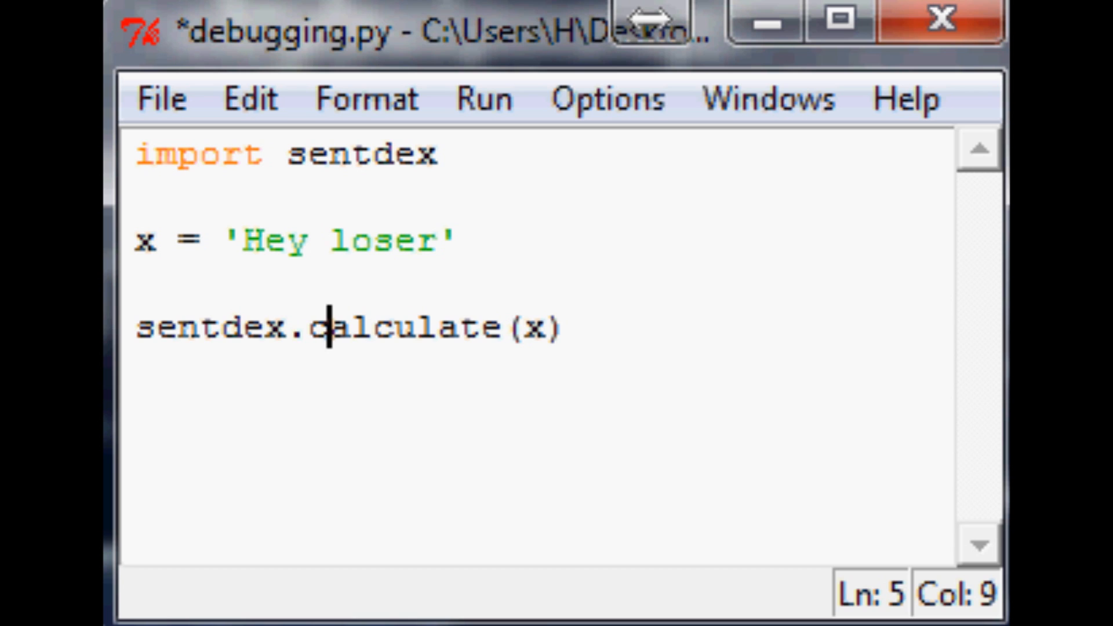
text(C)
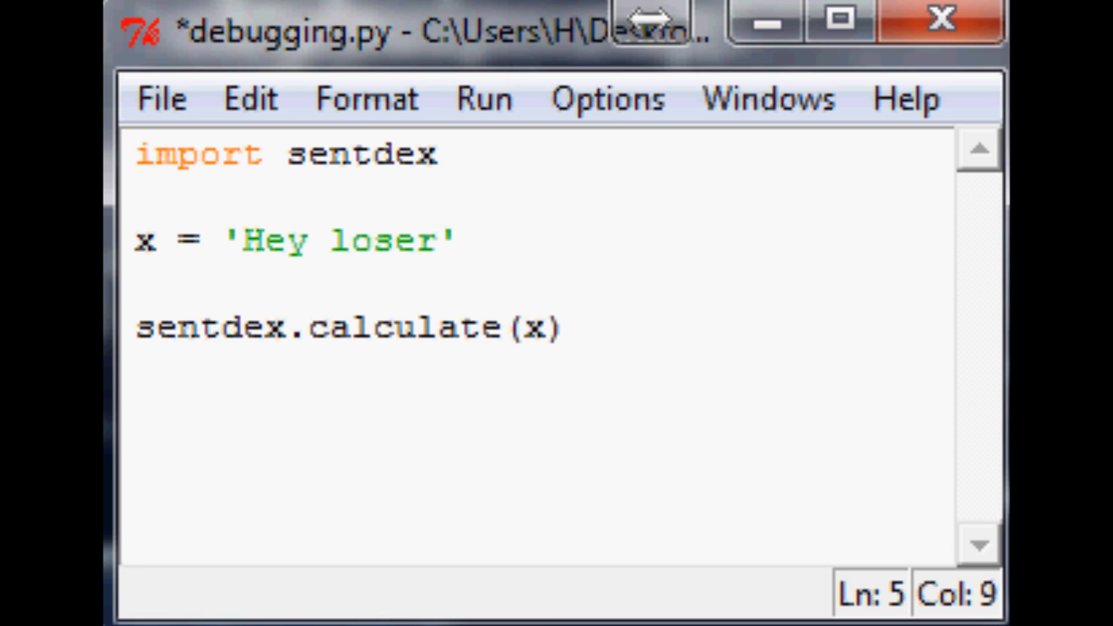
click(306, 327)
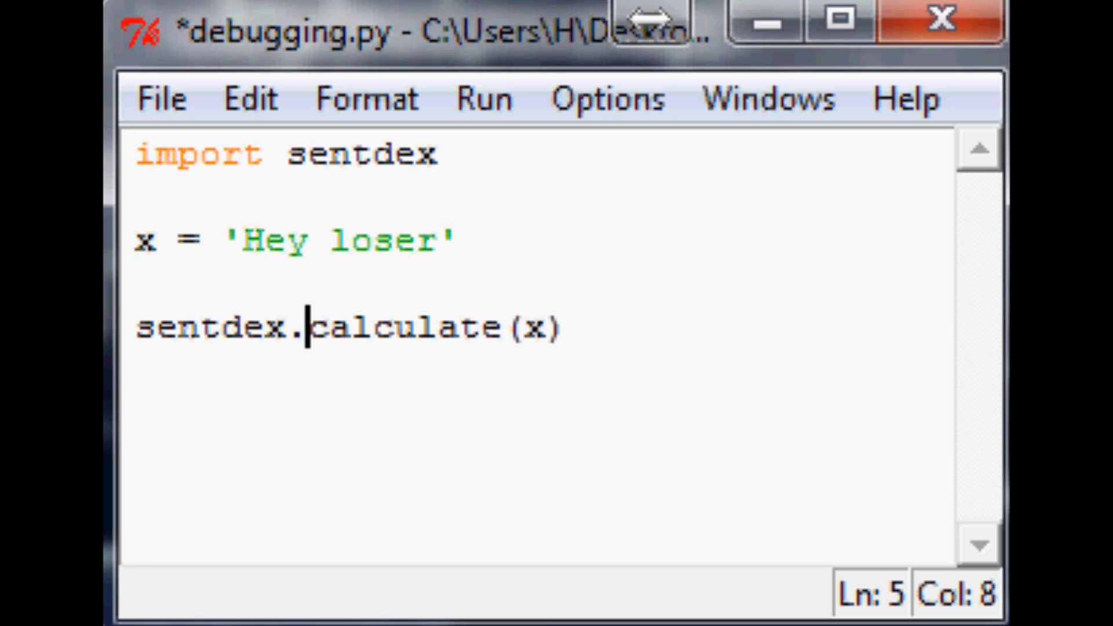
mouse_move(763, 411)
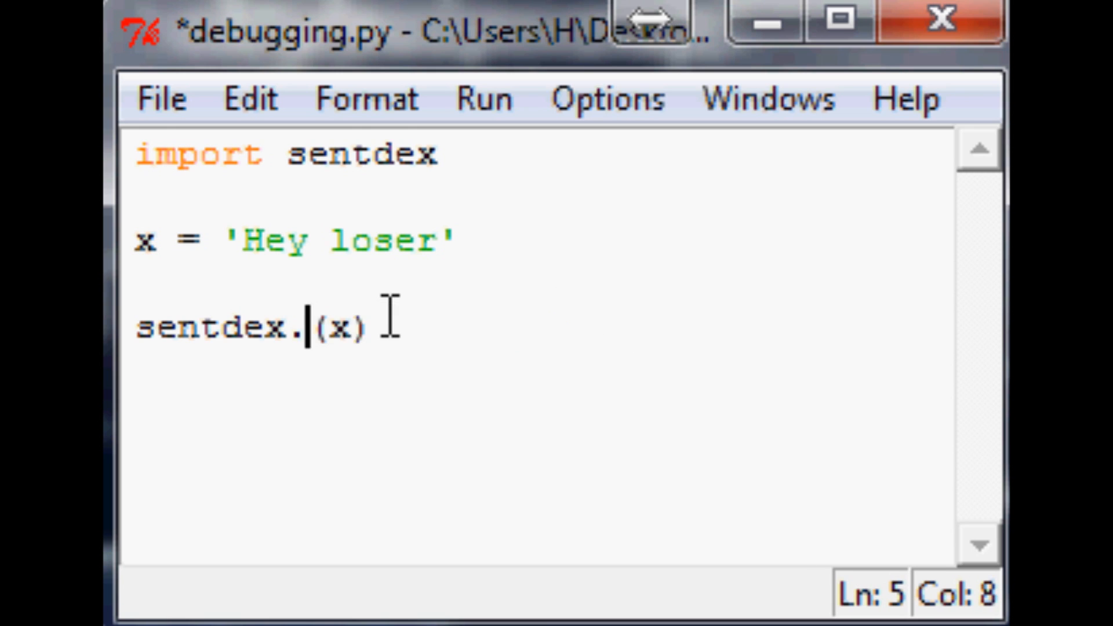
Delete the call line, rename the module to sentdexxx, and set x = 5.
key(Backspace)
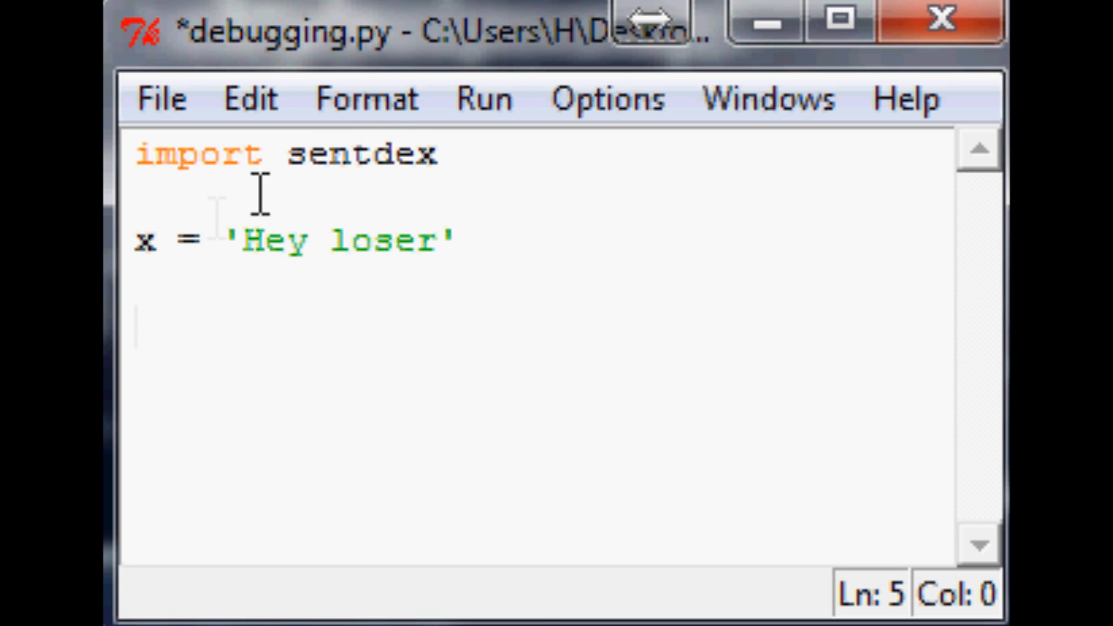
mouse_move(512, 206)
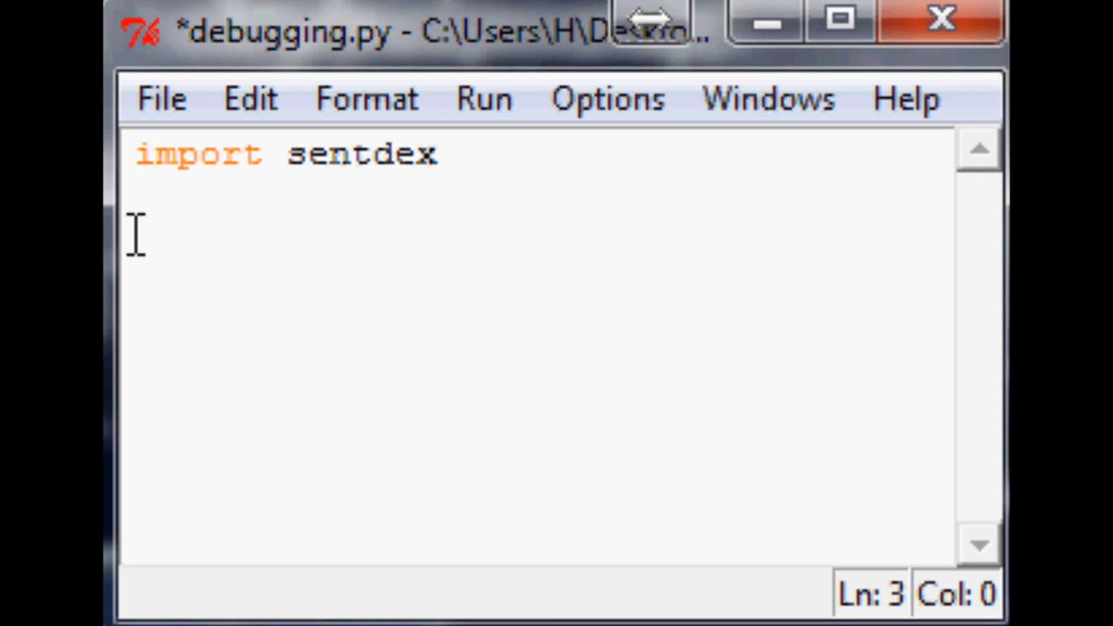
text(x)
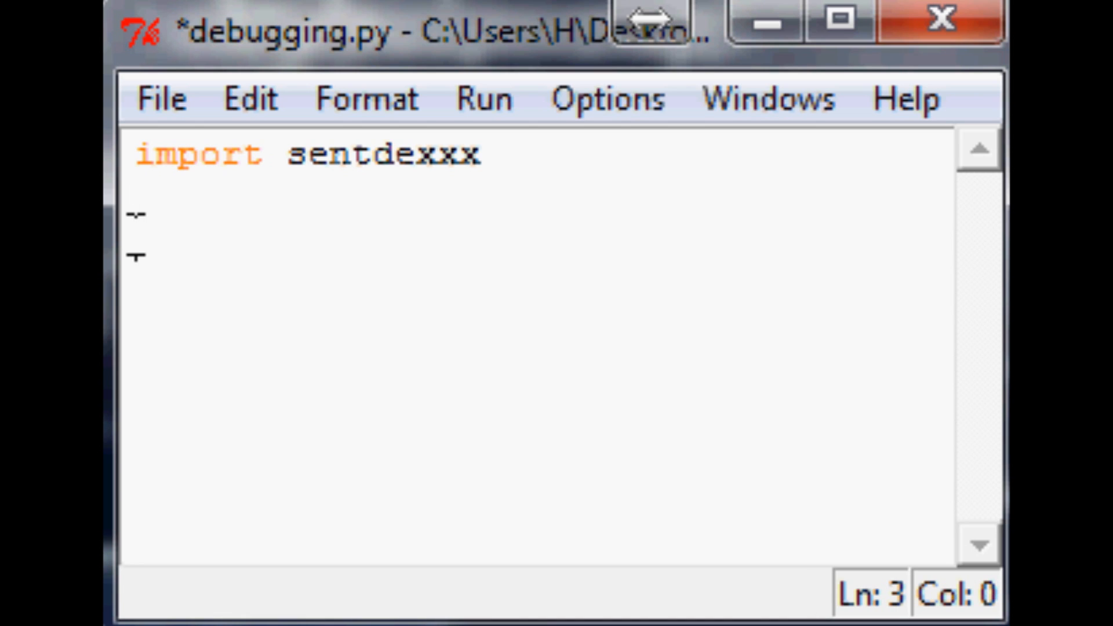
text(x = 5)
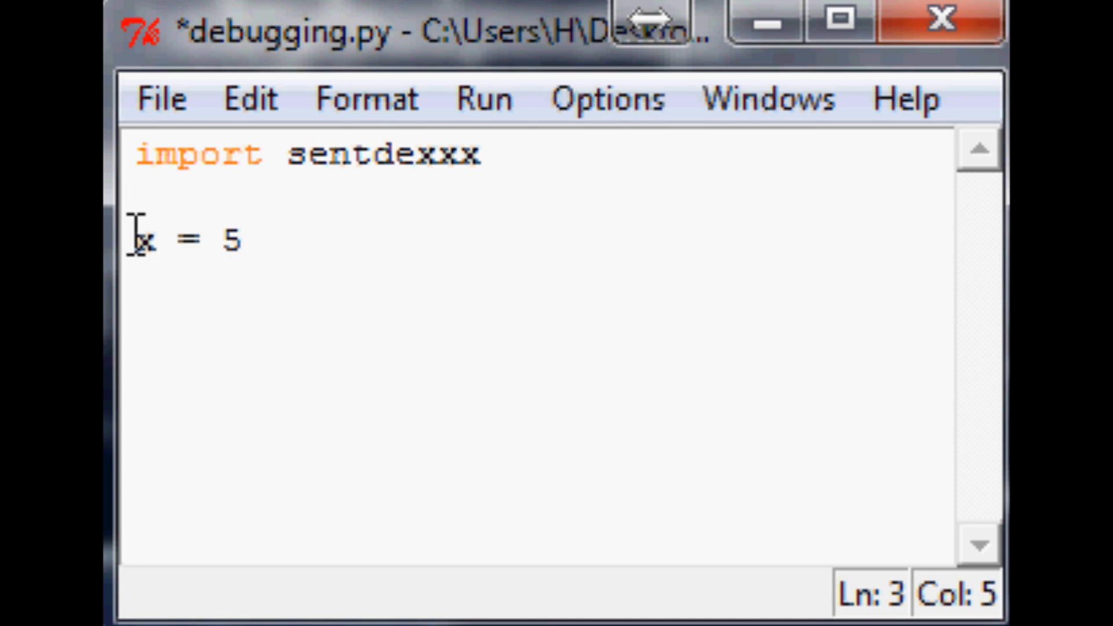